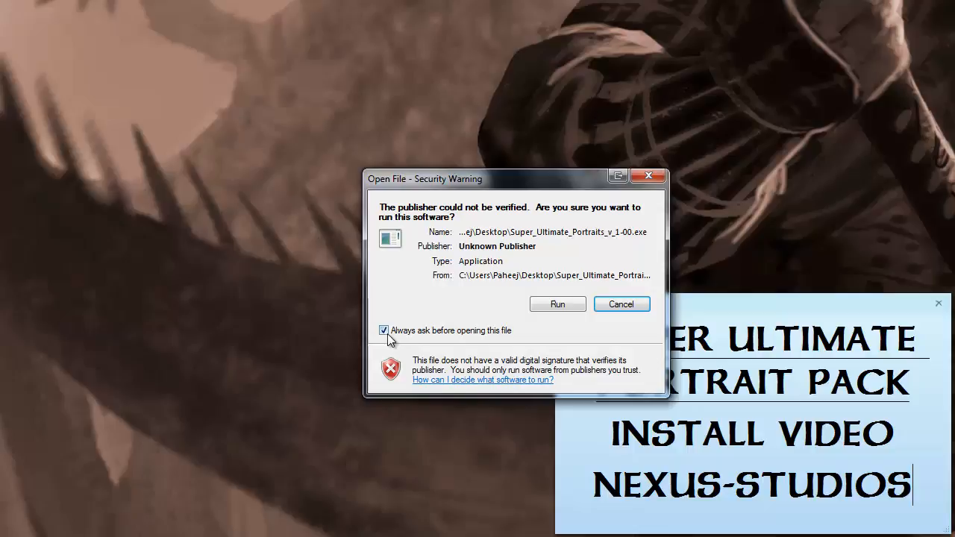
# Let the unverified installer run and advance past its welcome screen.
pyautogui.click(557, 303)
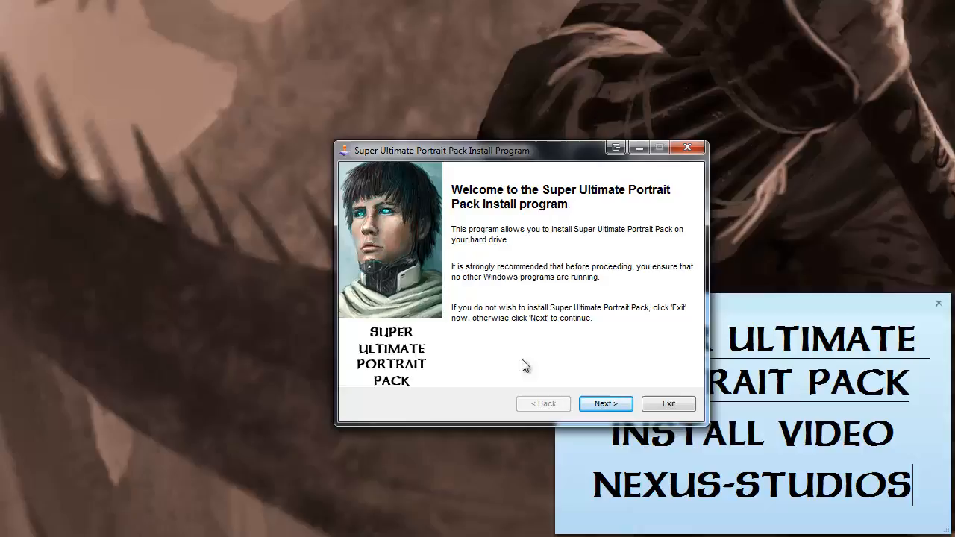
pyautogui.click(605, 404)
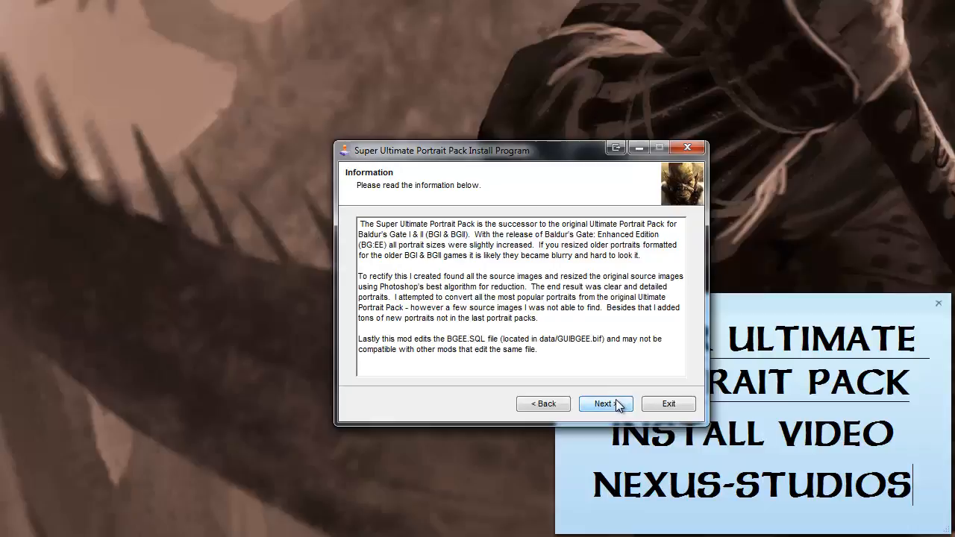
# Advance from the pack information page to the license agreement page.
pyautogui.click(605, 403)
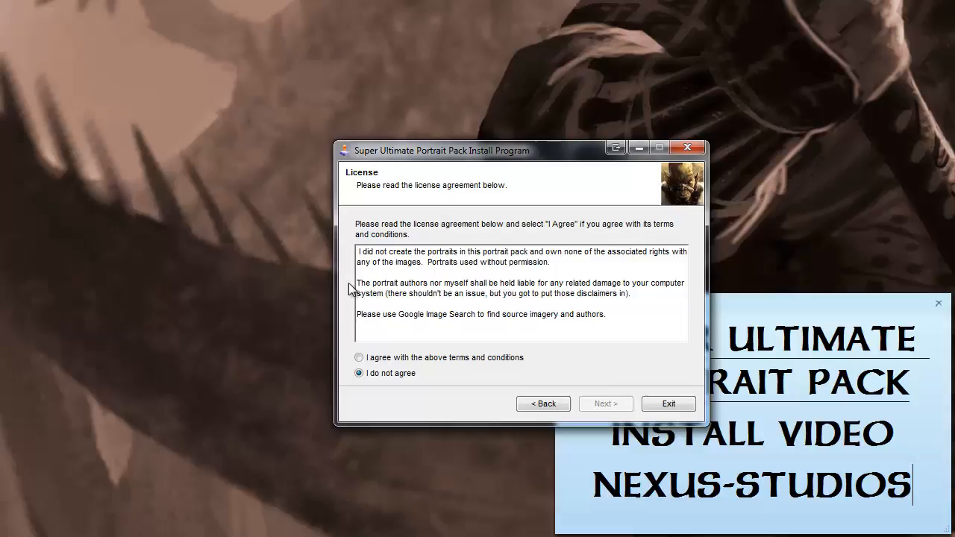
pyautogui.moveTo(504, 290)
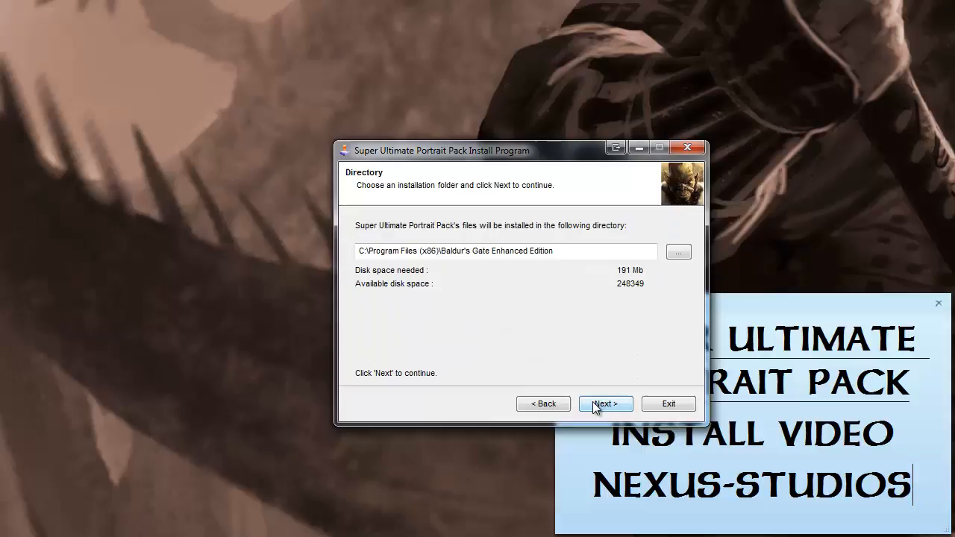
pyautogui.moveTo(423, 298)
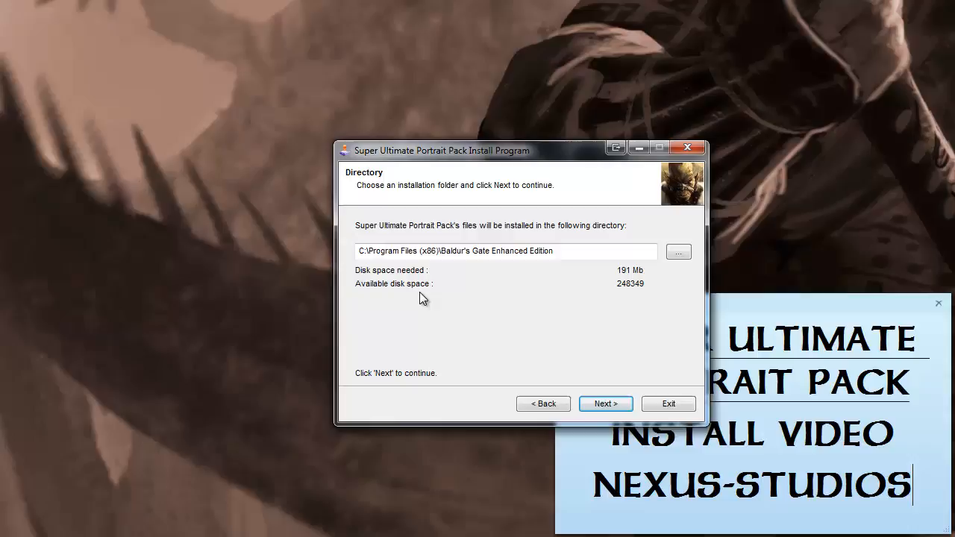
pyautogui.moveTo(408, 297)
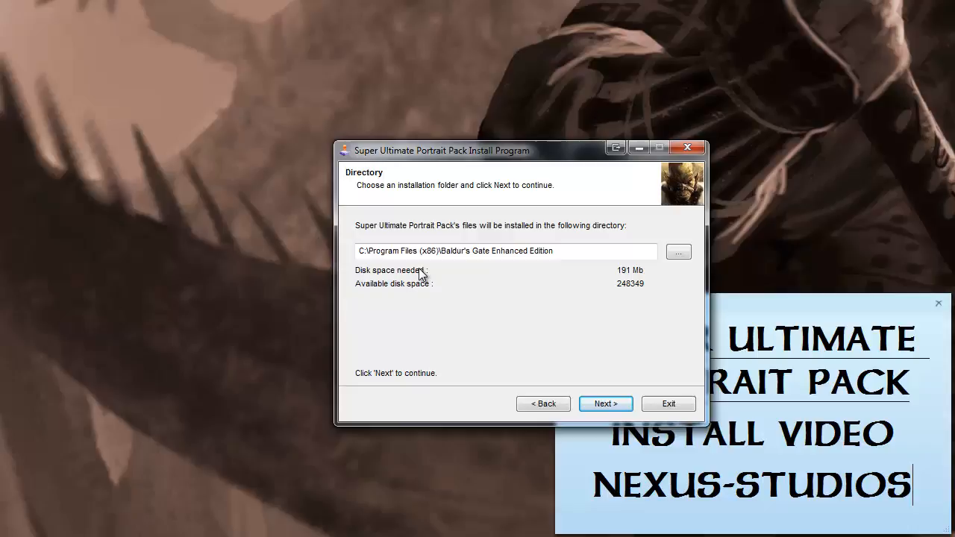
# Browse, then keep the Baldur's Gate Enhanced Edition folder as the install destination.
pyautogui.click(678, 252)
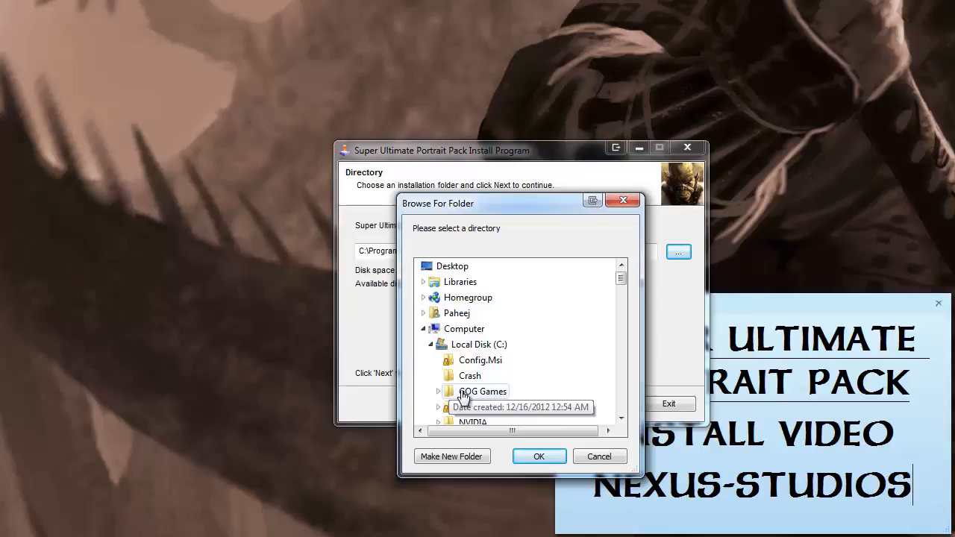
pyautogui.click(539, 456)
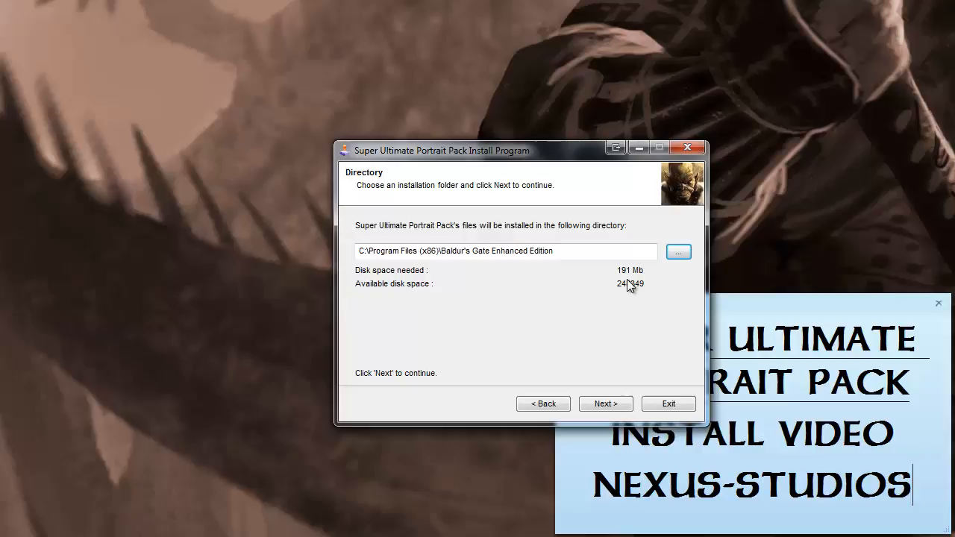
pyautogui.click(605, 403)
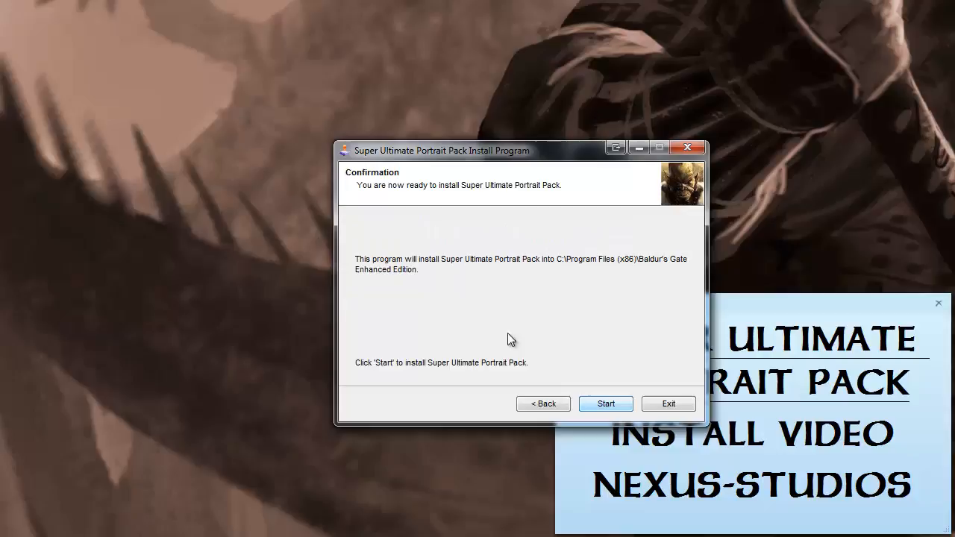
# Start the portrait pack installation and let it run to the completed page.
pyautogui.click(606, 404)
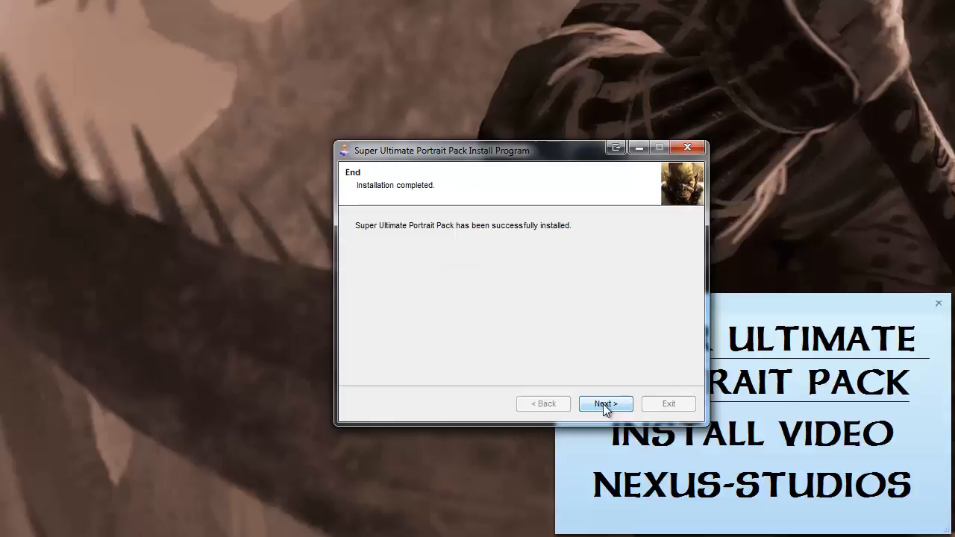
# Move past the installation-completed page and exit the Clickteam installer.
pyautogui.click(605, 403)
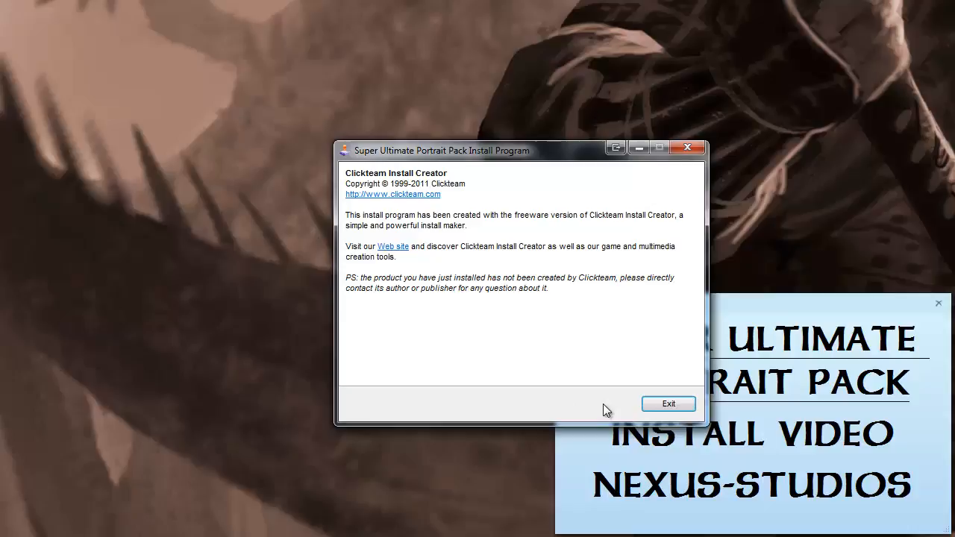
pyautogui.moveTo(459, 179)
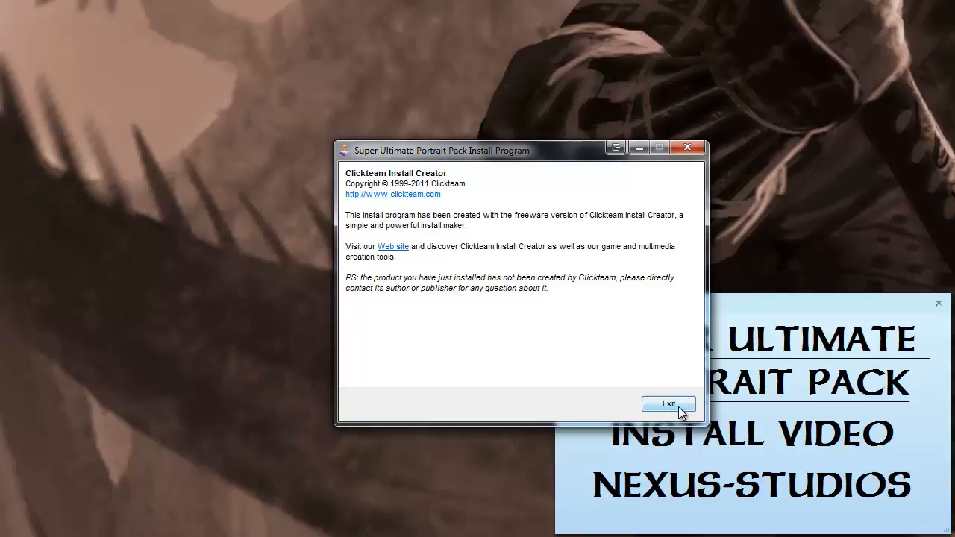
pyautogui.click(668, 403)
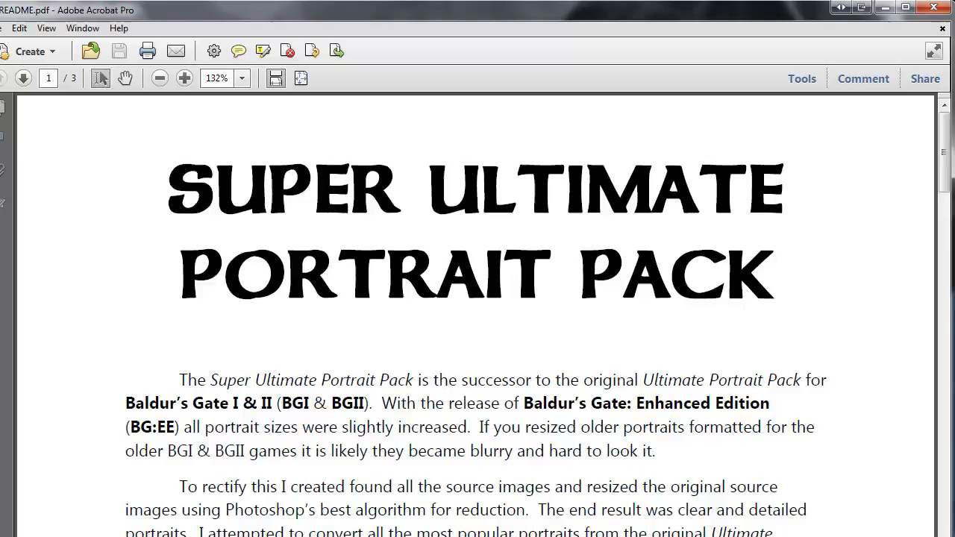
# Scroll through README.pdf to the FAQ on page 3 of 3.
pyautogui.click(181, 79)
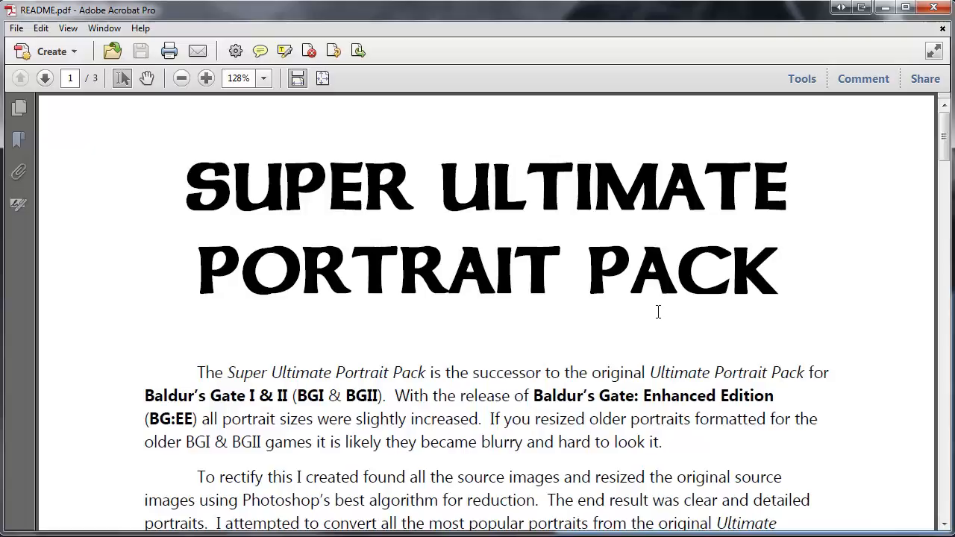
pyautogui.scroll(-3)
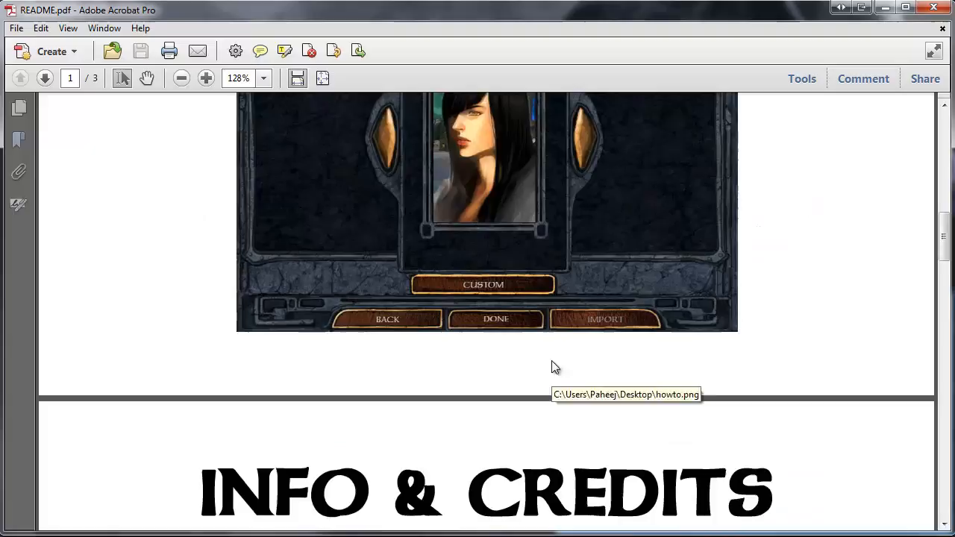
pyautogui.scroll(-3)
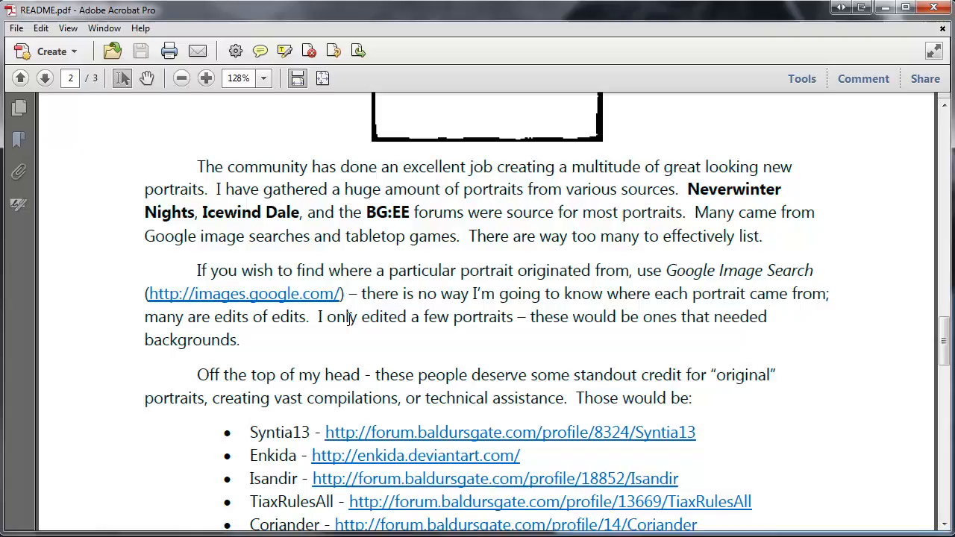
pyautogui.scroll(-3)
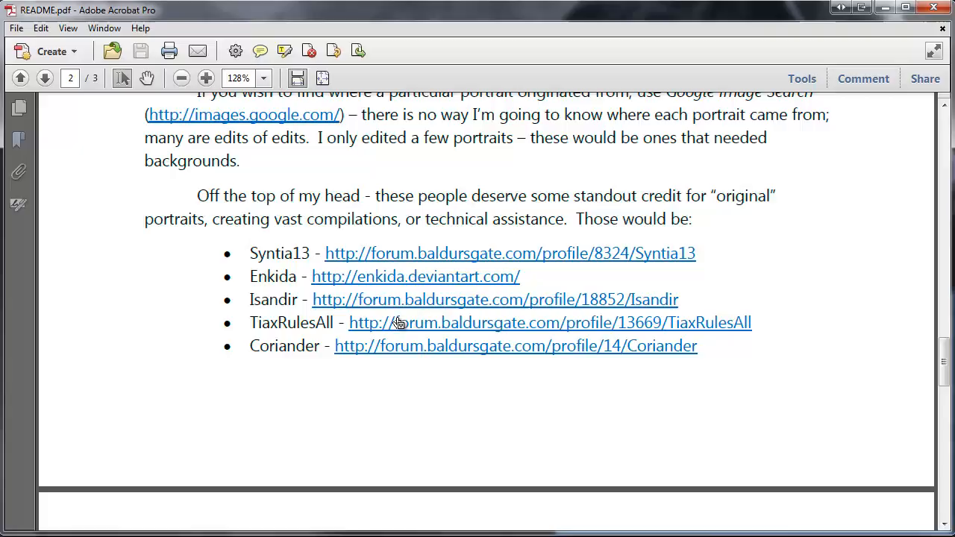
pyautogui.moveTo(562, 372)
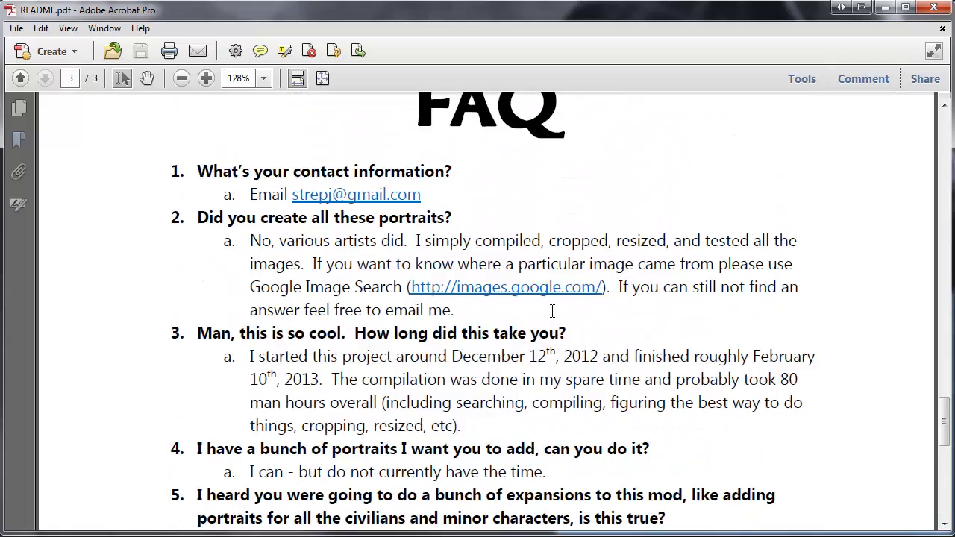
pyautogui.click(20, 78)
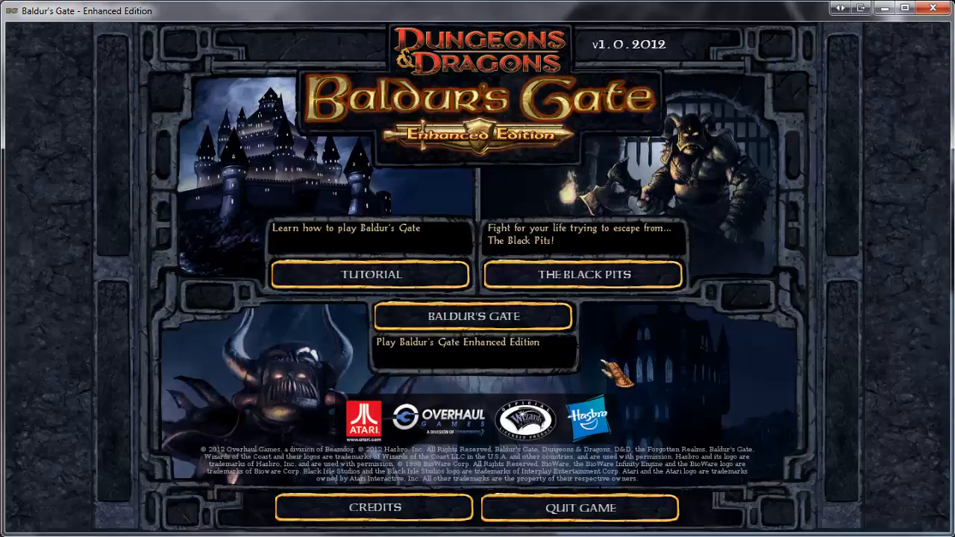
# Choose the Baldur's Gate campaign in Multi Player and continue past the connection notice.
pyautogui.click(472, 315)
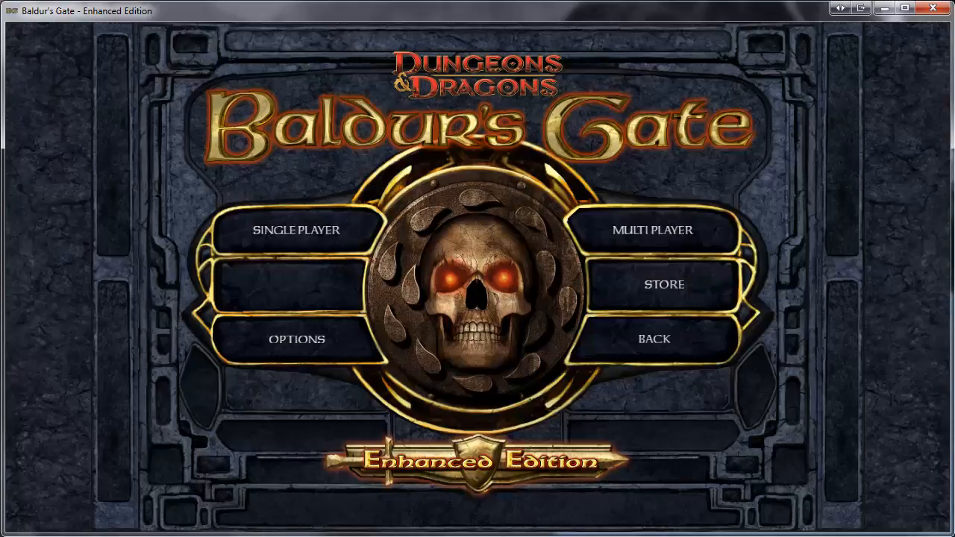
pyautogui.click(652, 230)
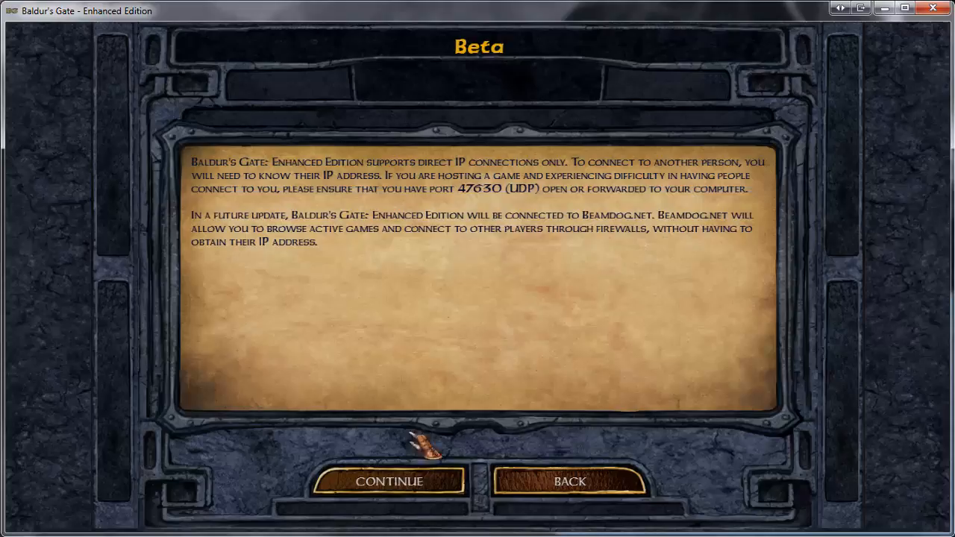
pyautogui.click(389, 481)
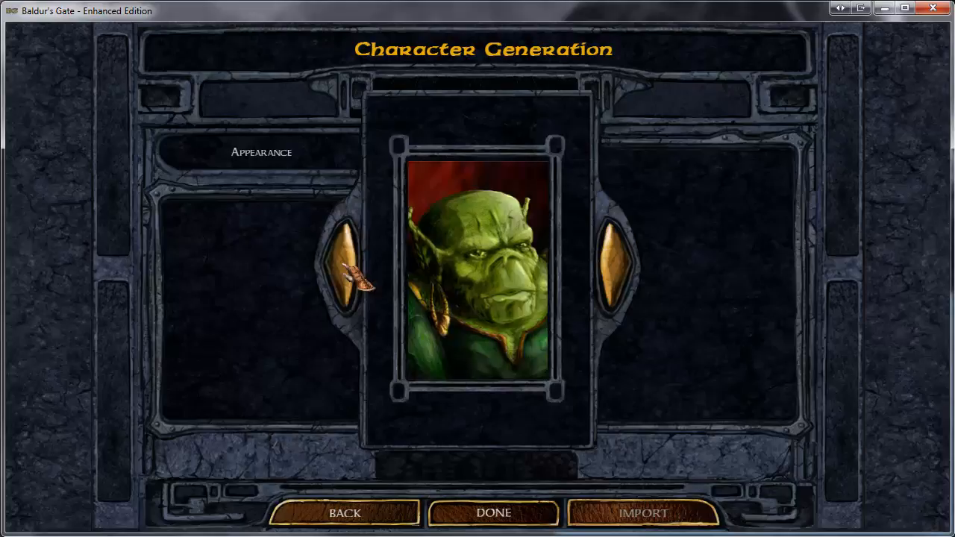
# Cycle through five portraits to the hooded figure and accept it.
pyautogui.click(352, 283)
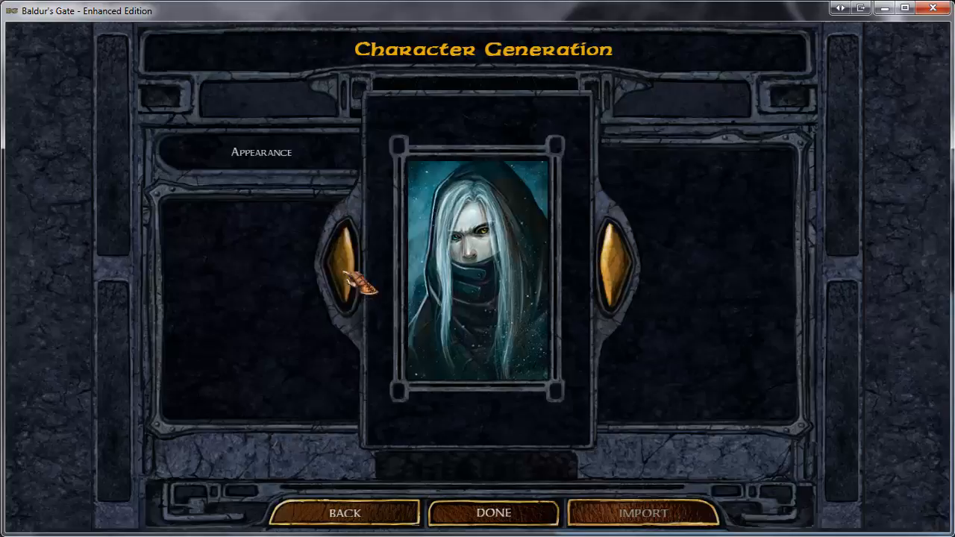
pyautogui.click(356, 276)
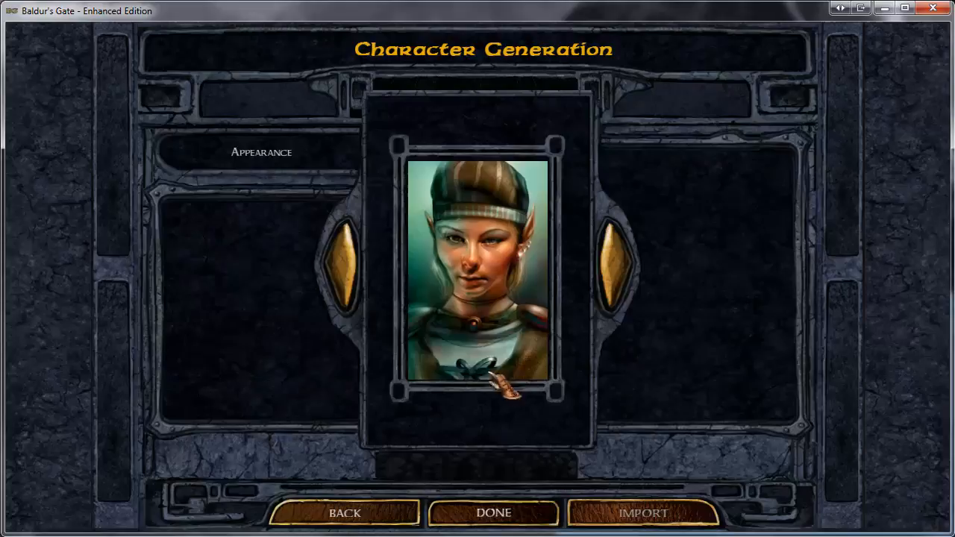
pyautogui.click(339, 276)
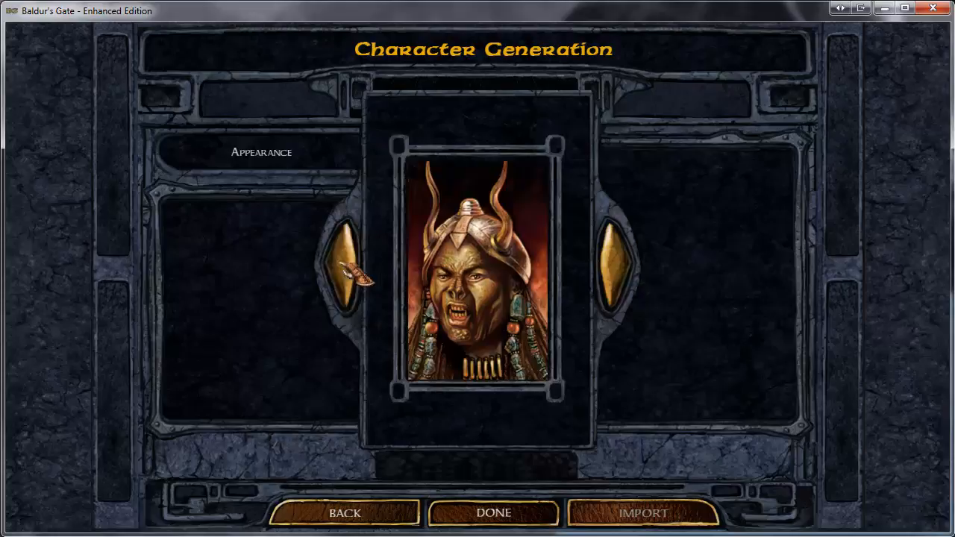
pyautogui.click(351, 261)
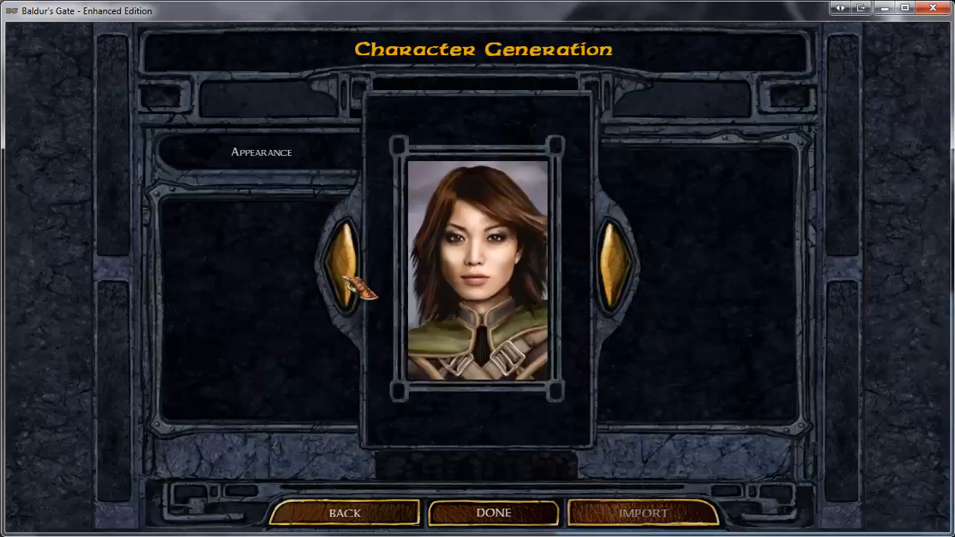
pyautogui.click(355, 268)
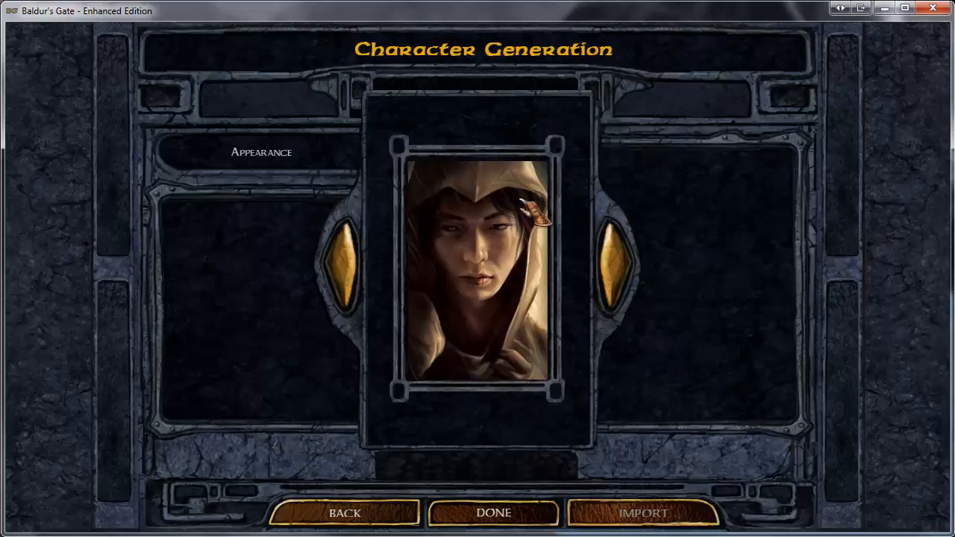
pyautogui.click(492, 513)
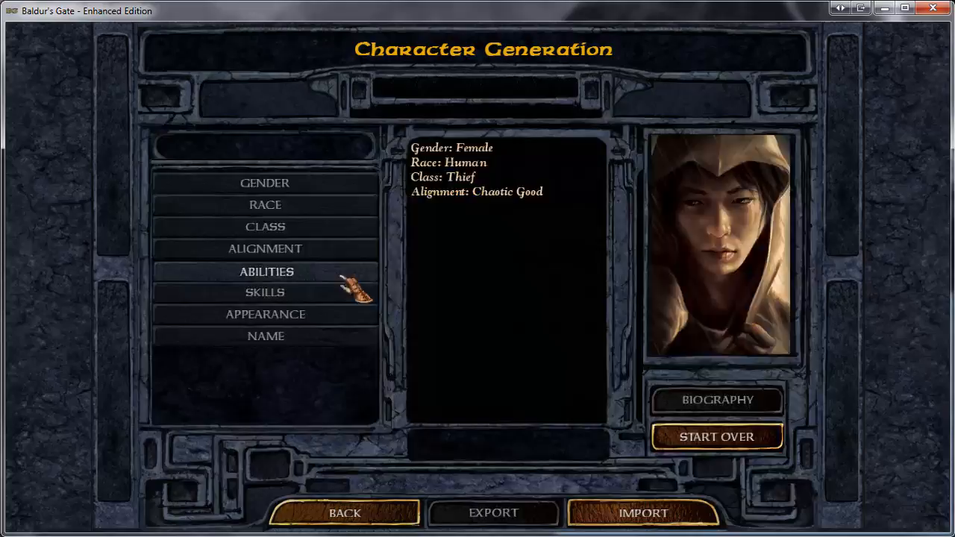
# Accept the default colours and name the hooded thief SUPP_TEST.
pyautogui.click(265, 291)
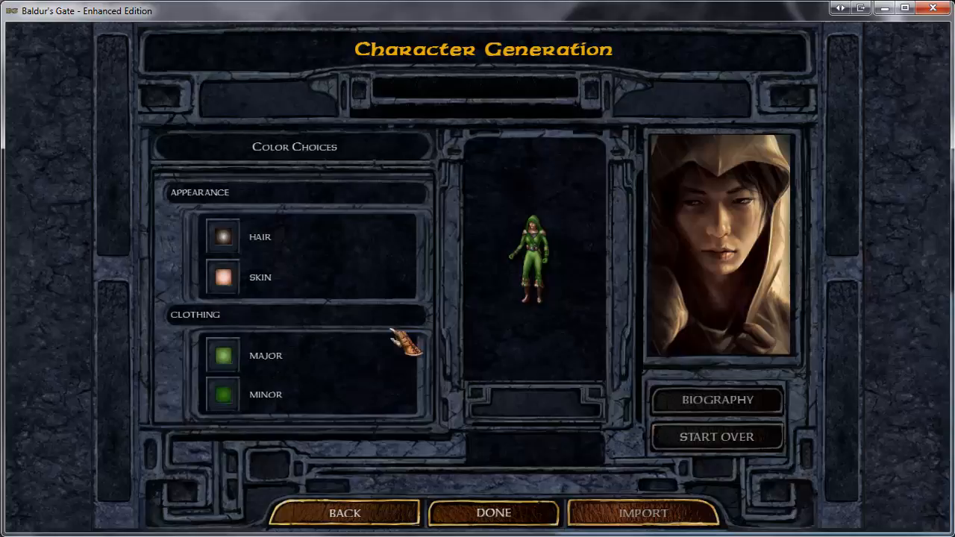
pyautogui.click(492, 513)
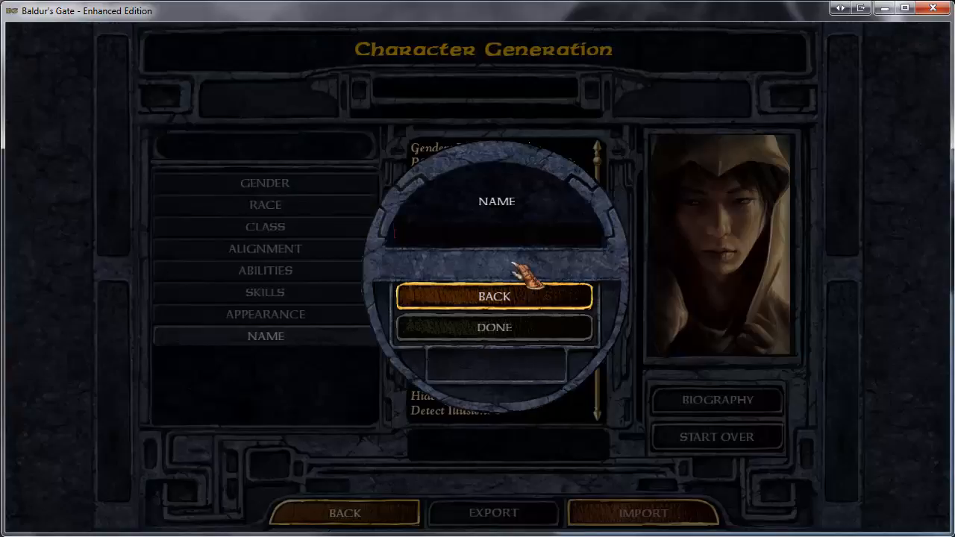
pyautogui.write('SUPP')
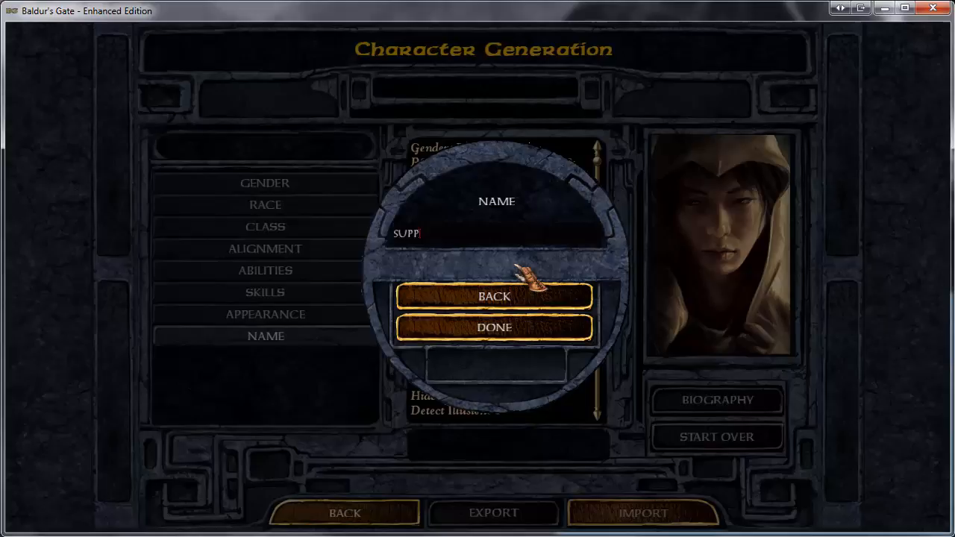
pyautogui.click(494, 328)
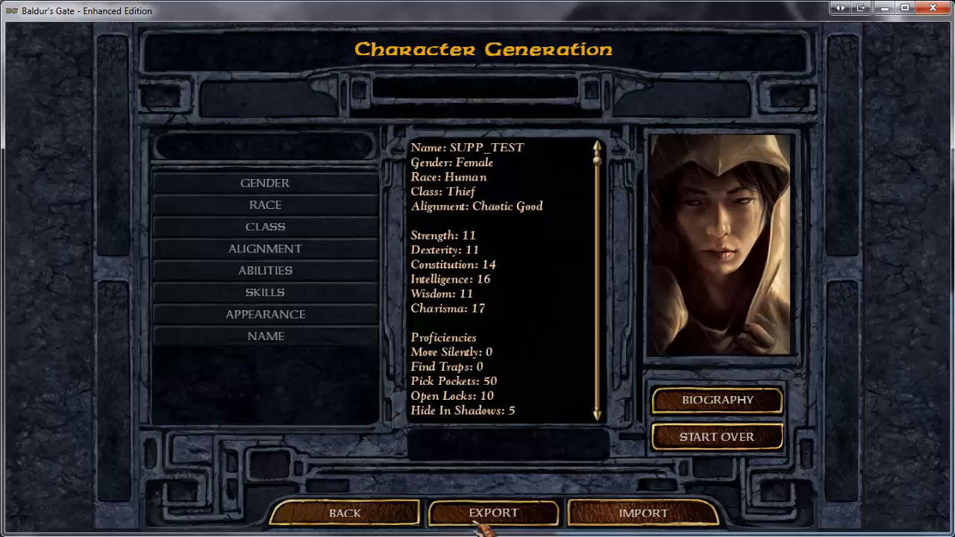
# Export and save the SUPP_TEST character, returning to the Character Generation summary.
pyautogui.click(492, 513)
pyautogui.write('10 TEST')
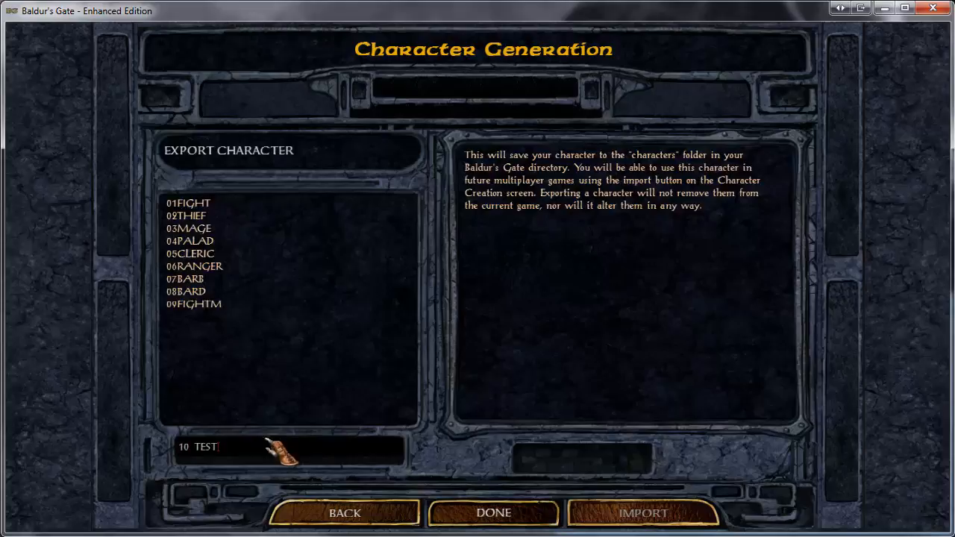
pyautogui.click(344, 513)
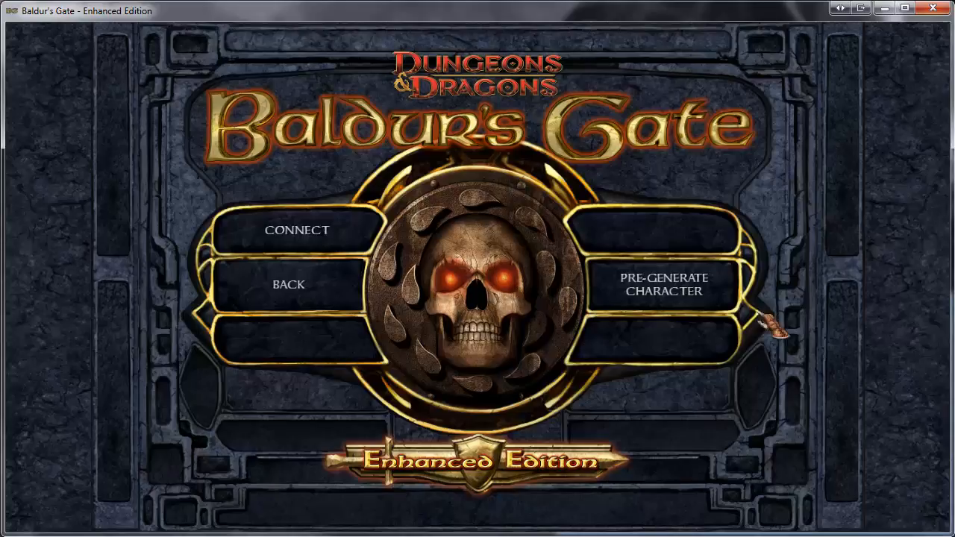
pyautogui.click(663, 284)
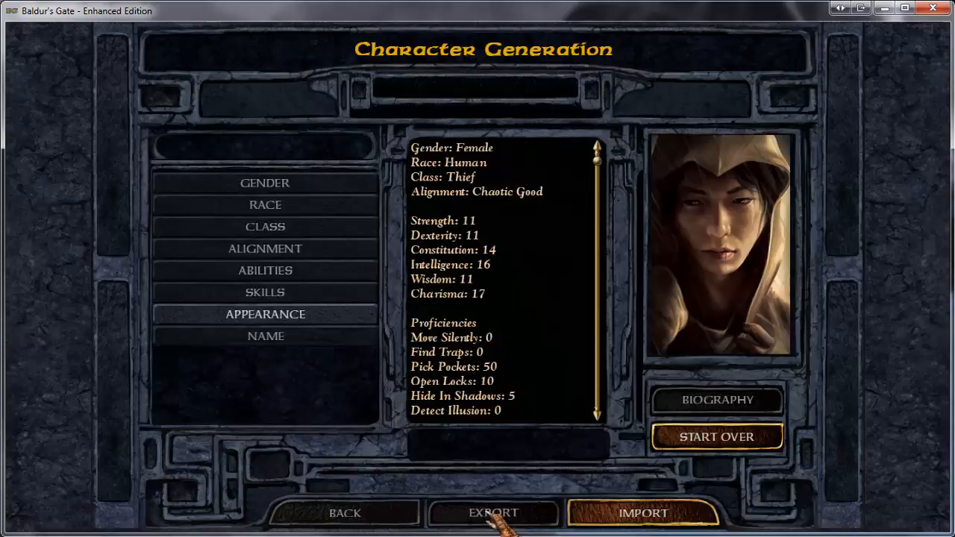